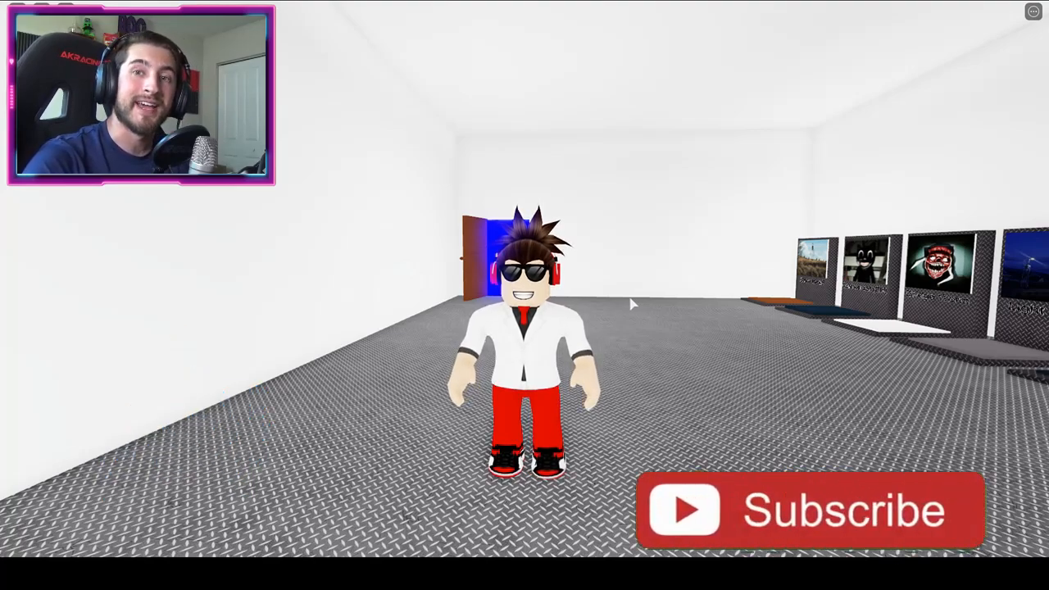
pyautogui.moveTo(844, 532)
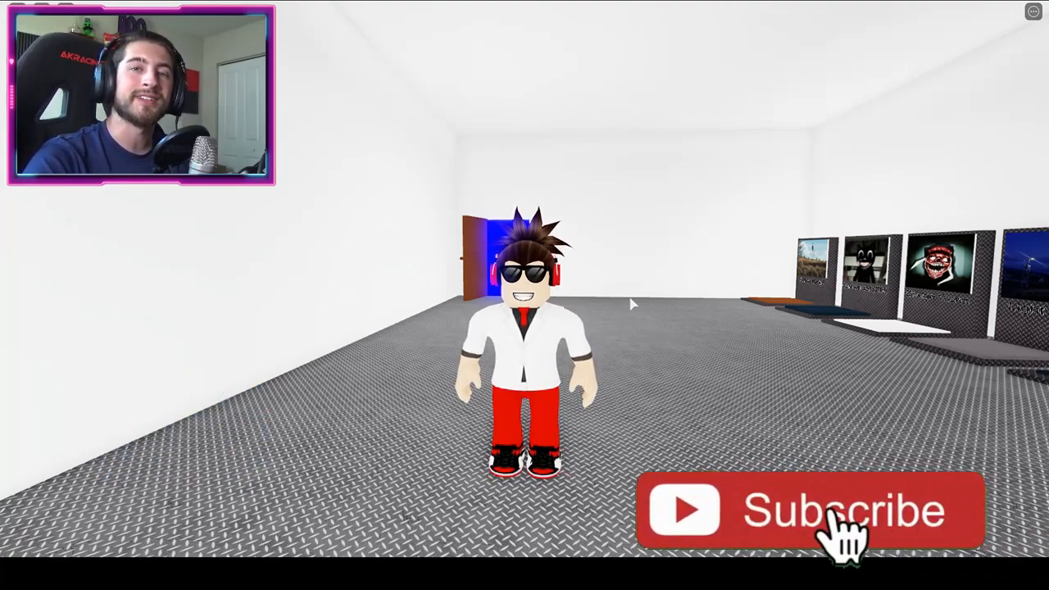